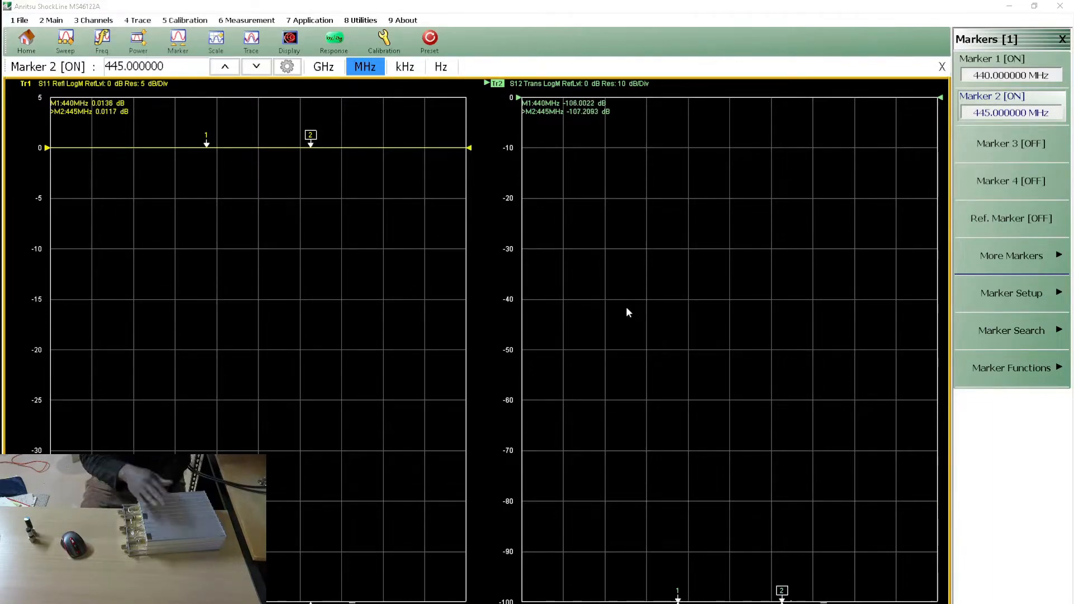
{"action": "mouse_move", "coordinate": [635, 320]}
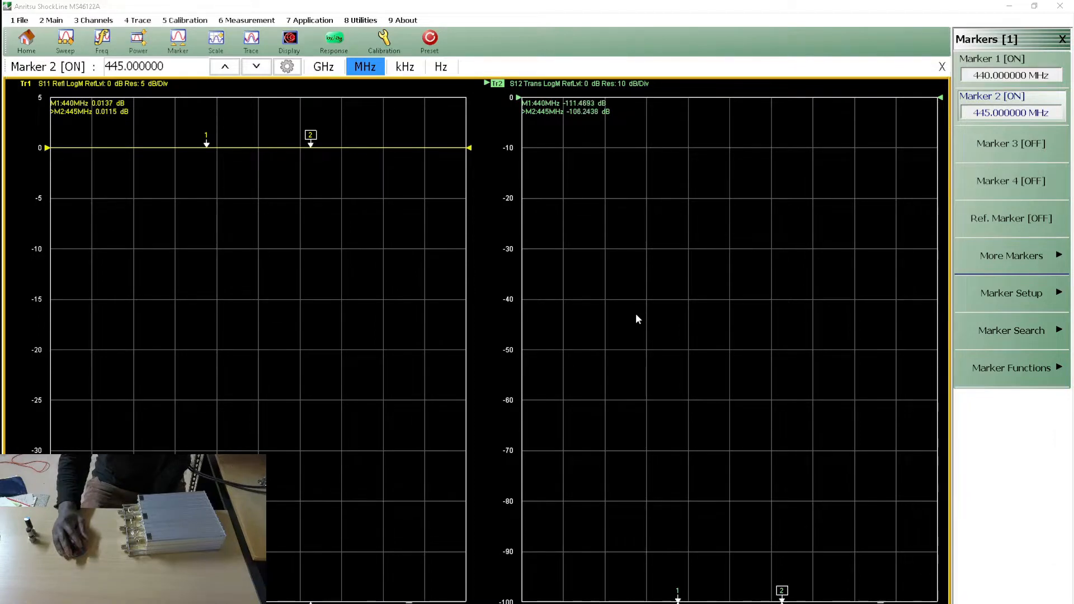
{"action": "mouse_move", "coordinate": [848, 210]}
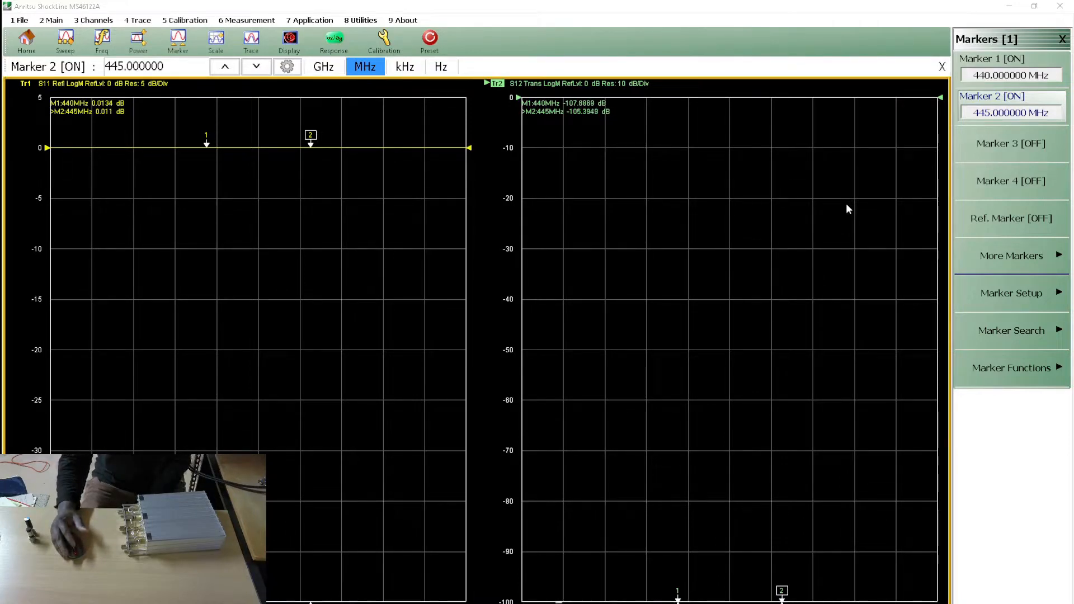
{"action": "mouse_move", "coordinate": [712, 212]}
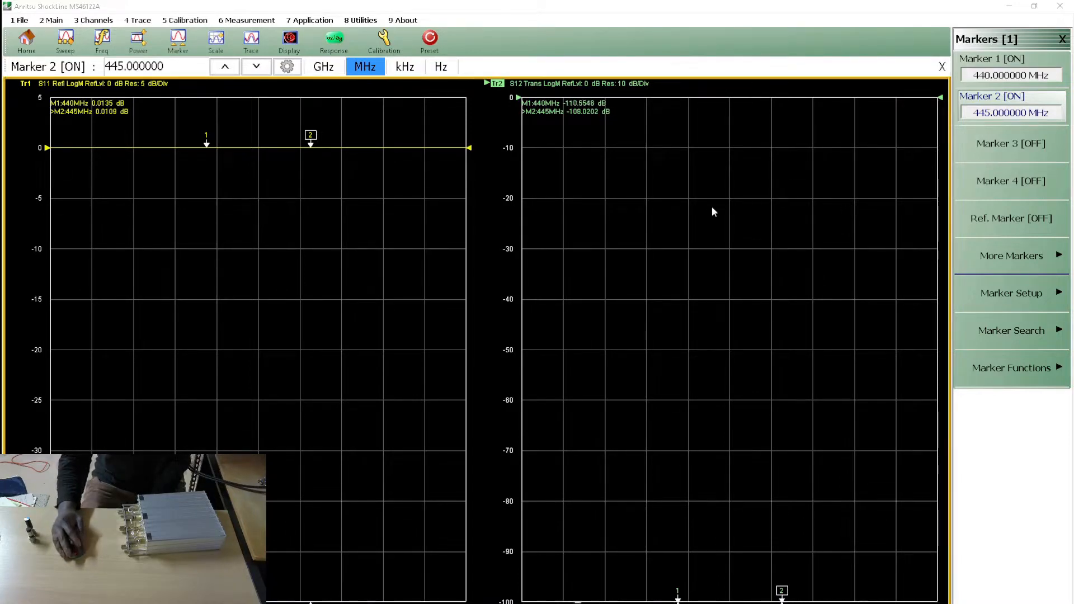
{"action": "mouse_move", "coordinate": [403, 224]}
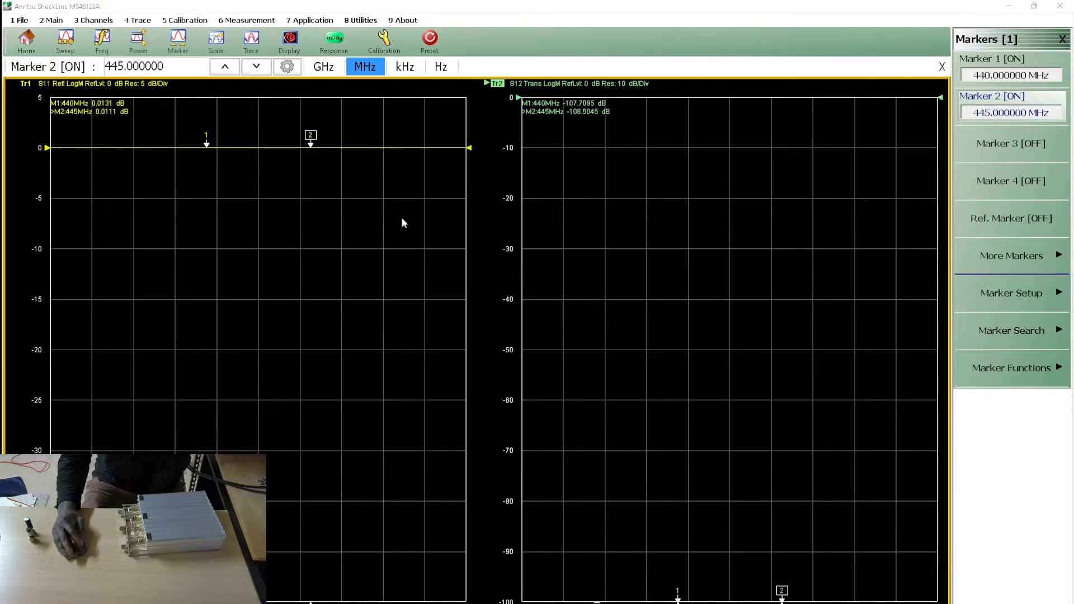
{"action": "mouse_move", "coordinate": [287, 271]}
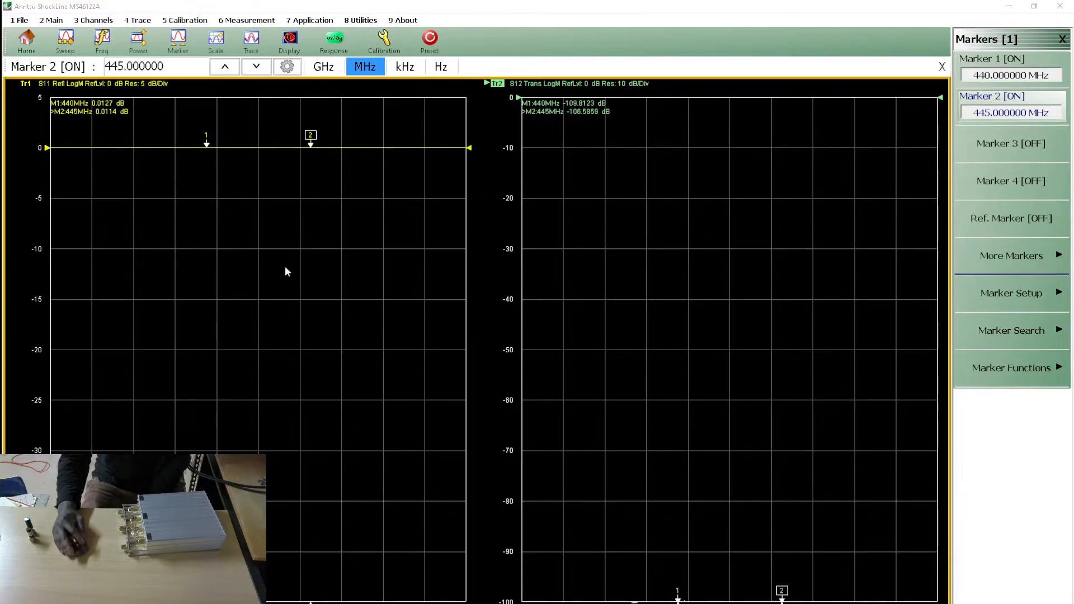
{"action": "mouse_move", "coordinate": [381, 360]}
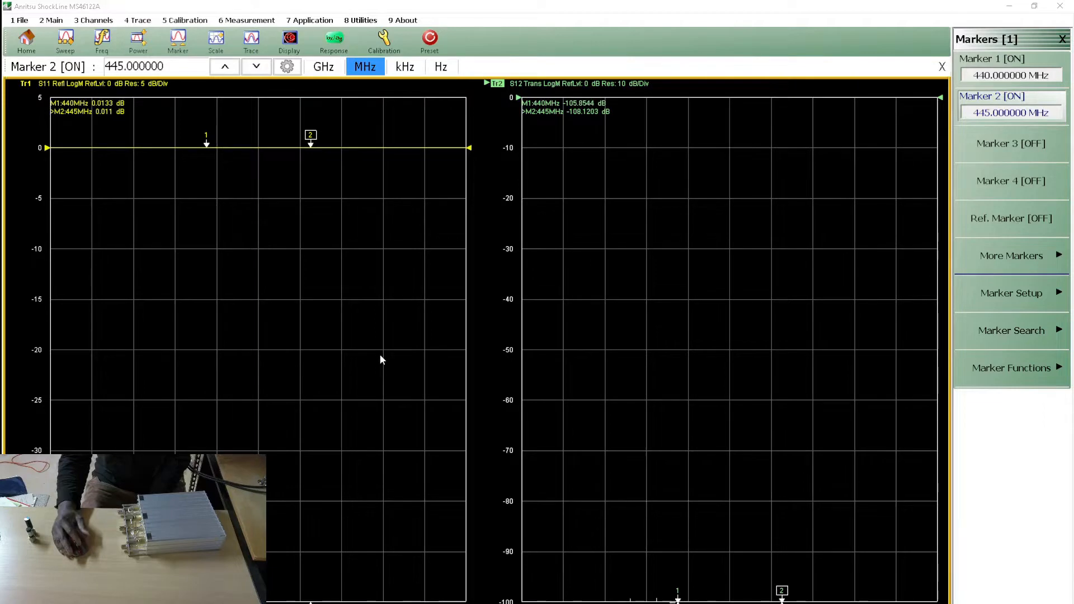
{"action": "mouse_move", "coordinate": [598, 366]}
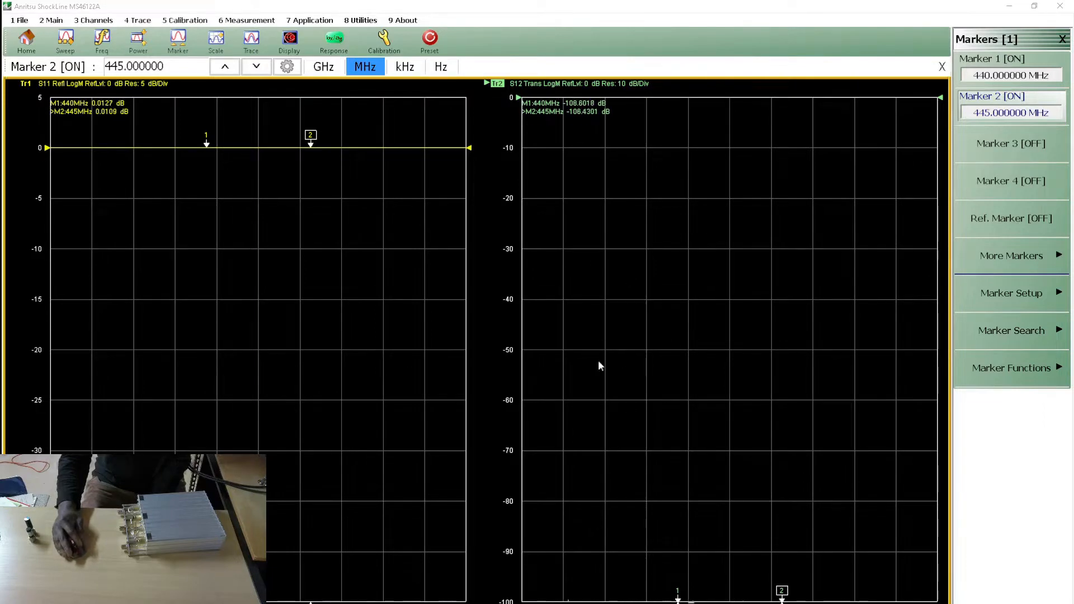
{"action": "mouse_move", "coordinate": [753, 336]}
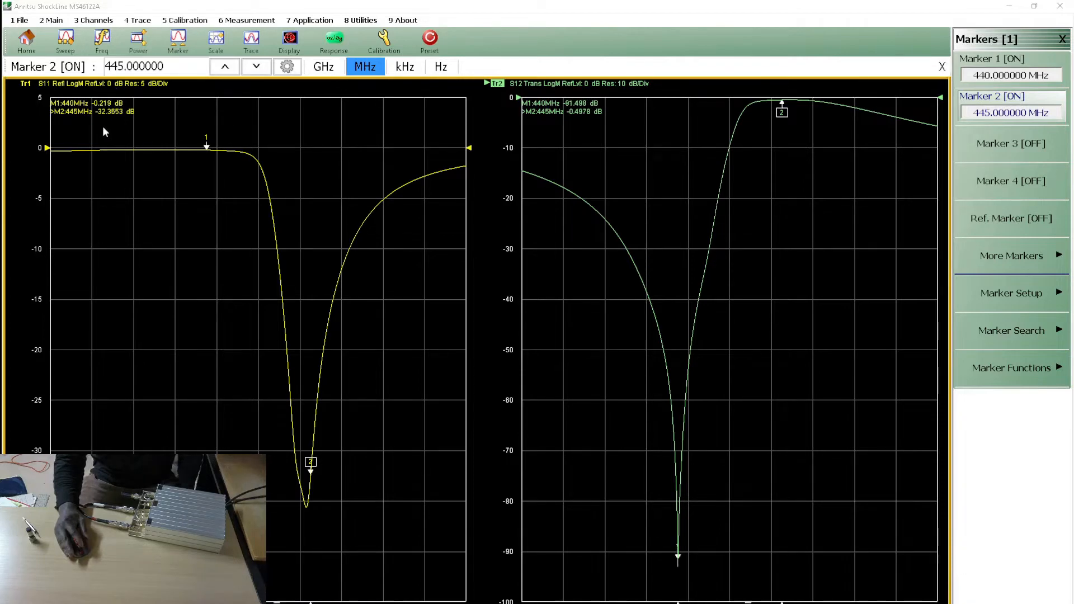
{"action": "mouse_move", "coordinate": [409, 306]}
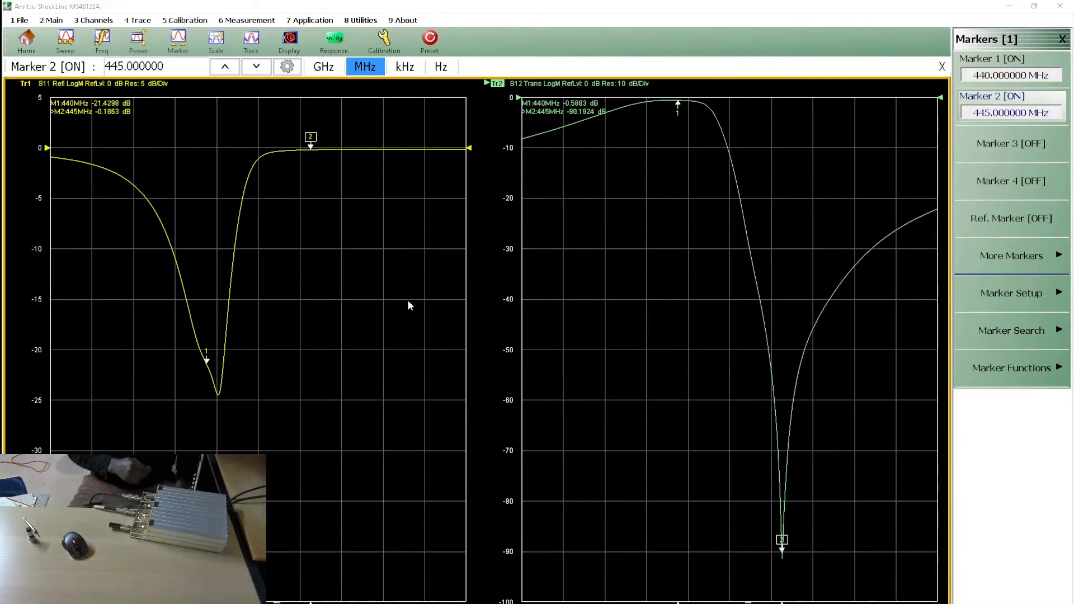
{"action": "mouse_move", "coordinate": [565, 207]}
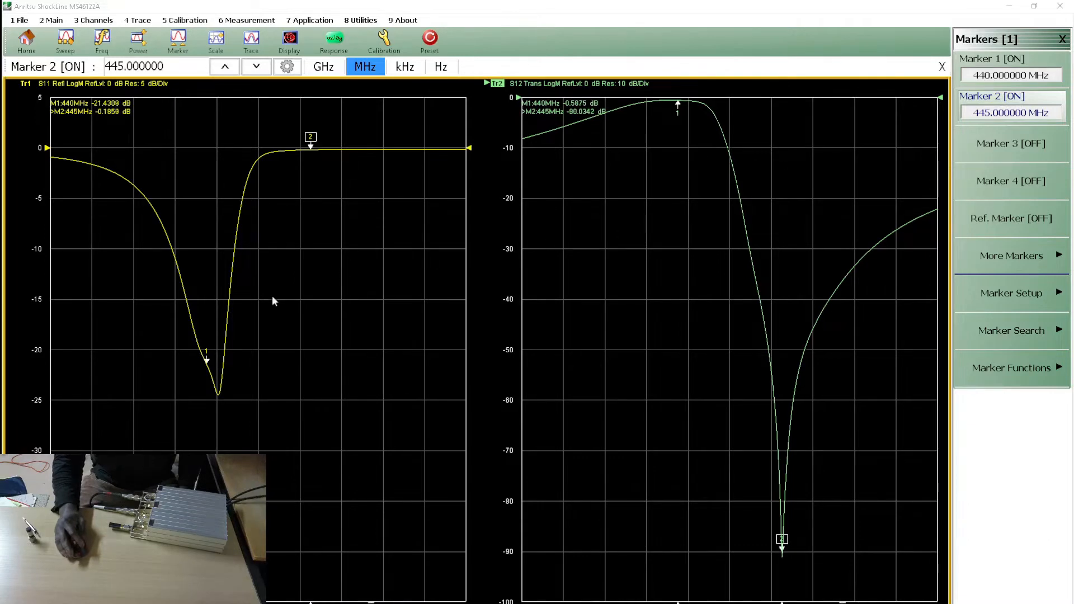
{"action": "mouse_move", "coordinate": [212, 329]}
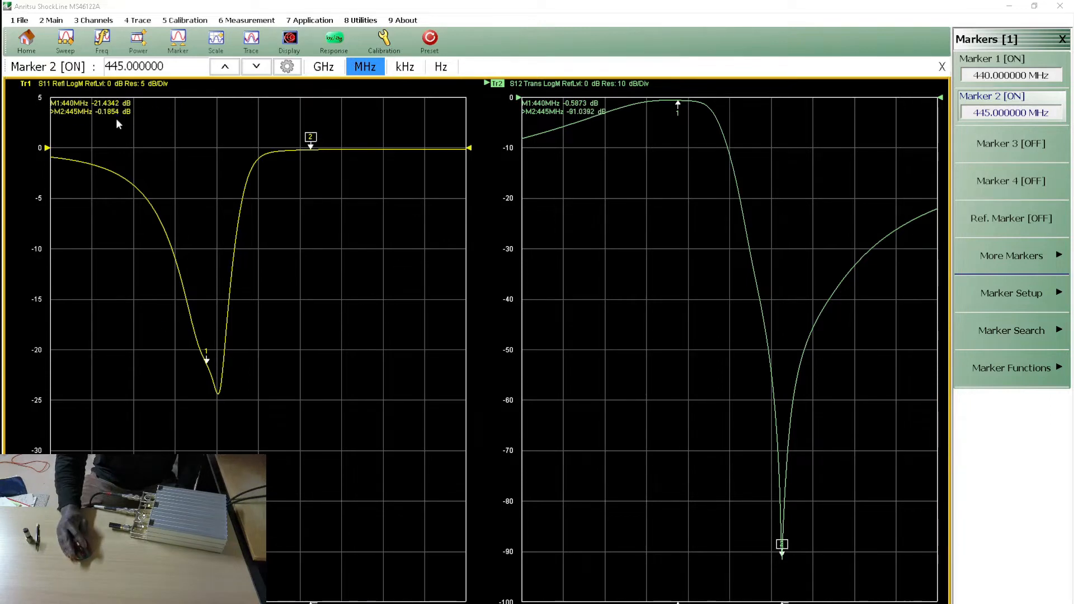
{"action": "mouse_move", "coordinate": [667, 125]}
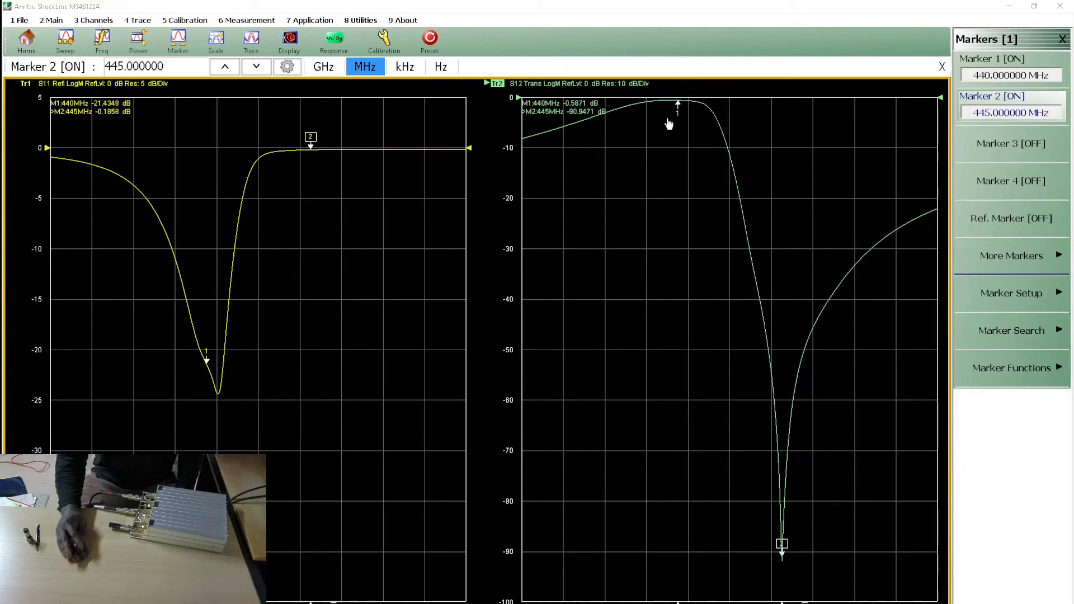
{"action": "mouse_move", "coordinate": [693, 326]}
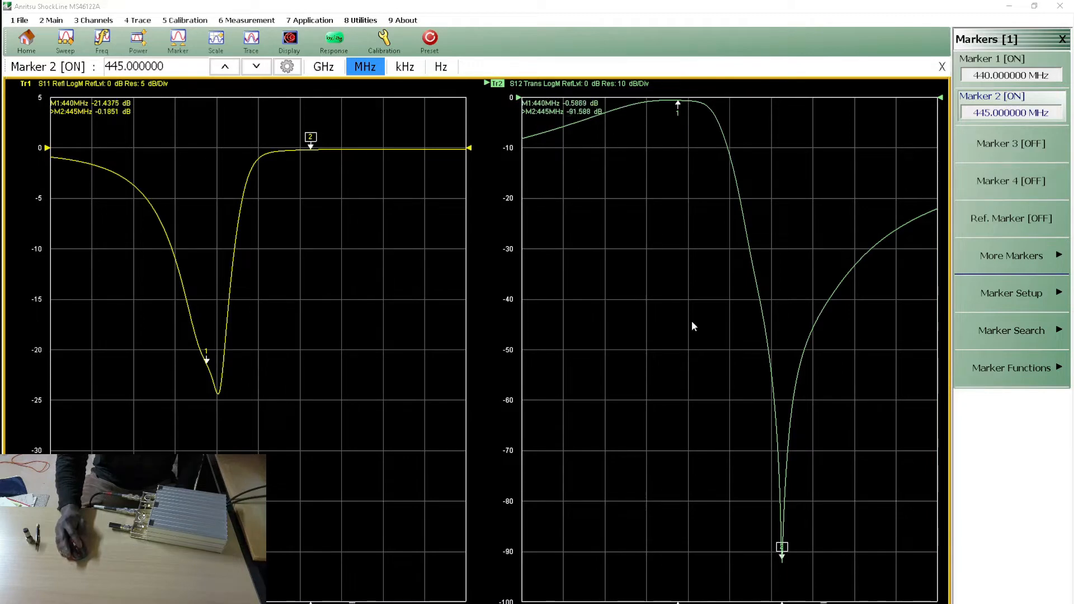
{"action": "mouse_move", "coordinate": [608, 261]}
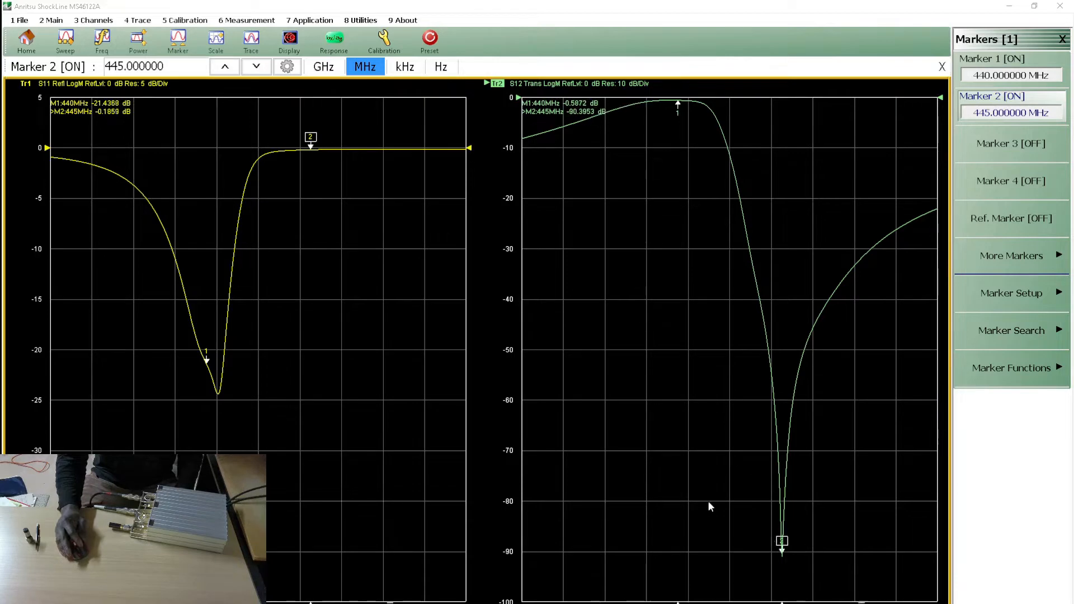
{"action": "mouse_move", "coordinate": [854, 488]}
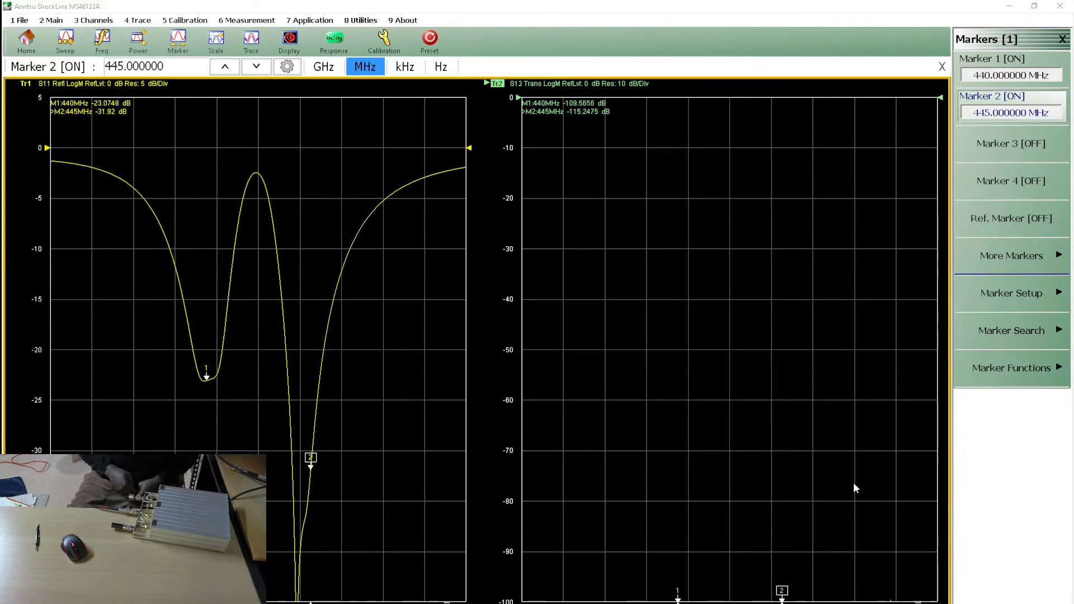
{"action": "mouse_move", "coordinate": [681, 493]}
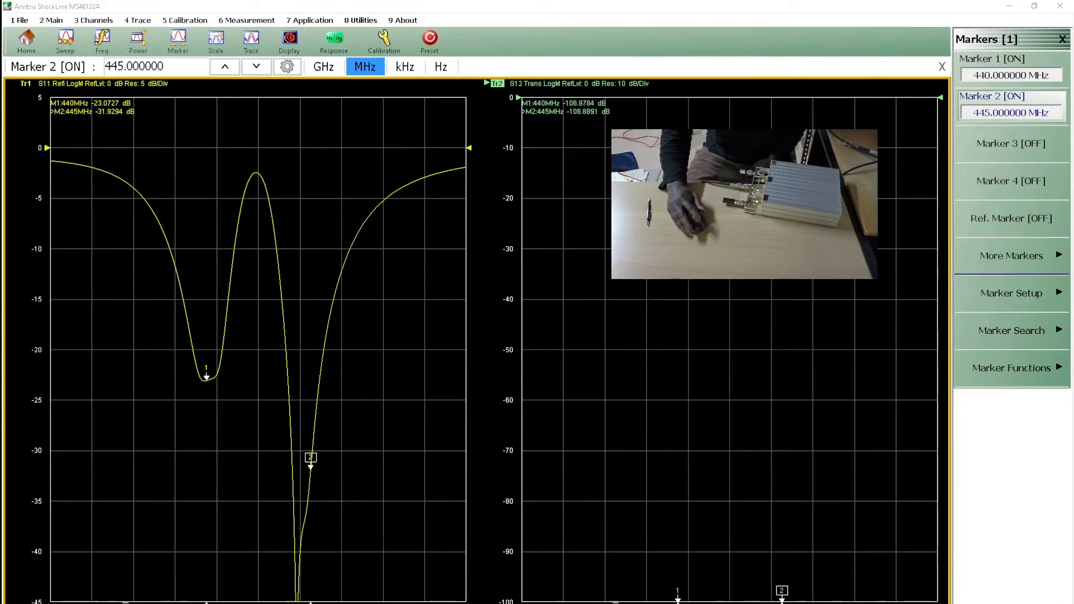
{"action": "mouse_move", "coordinate": [268, 345]}
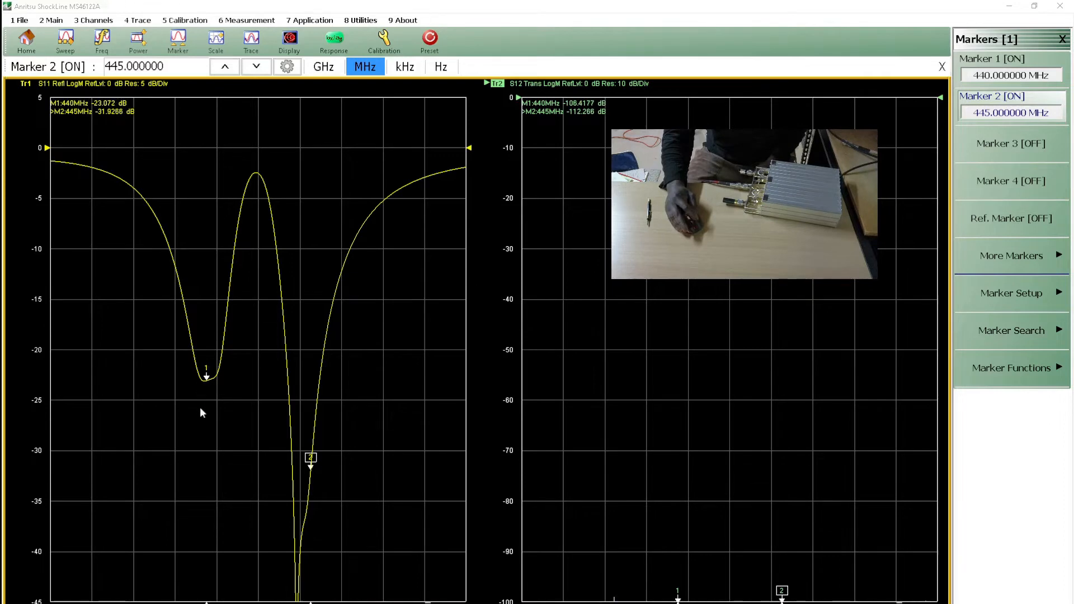
{"action": "mouse_move", "coordinate": [385, 344]}
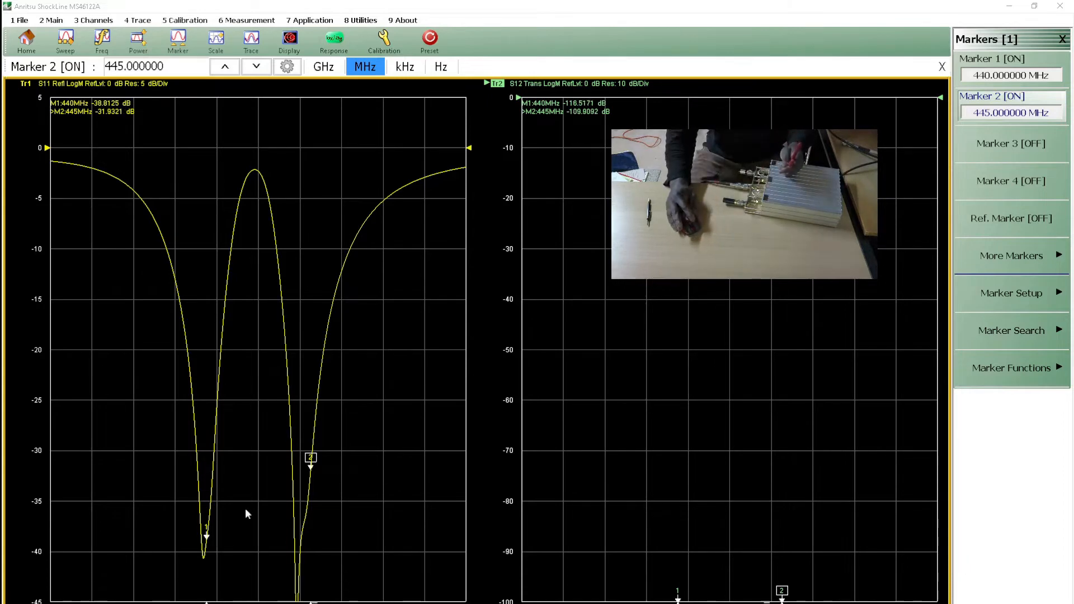
{"action": "mouse_move", "coordinate": [364, 446]}
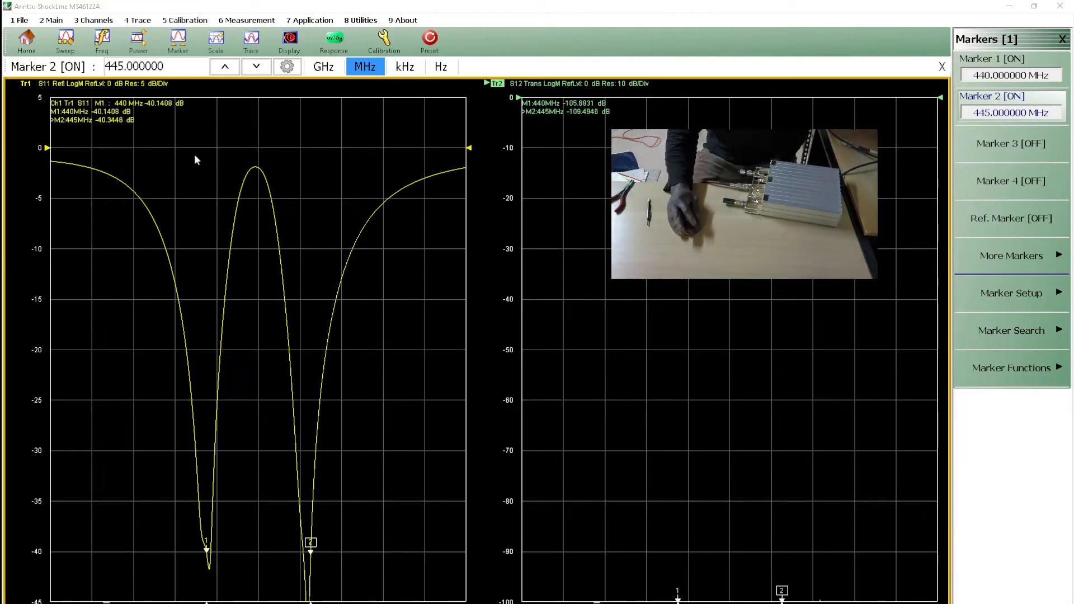
{"action": "mouse_move", "coordinate": [116, 133]}
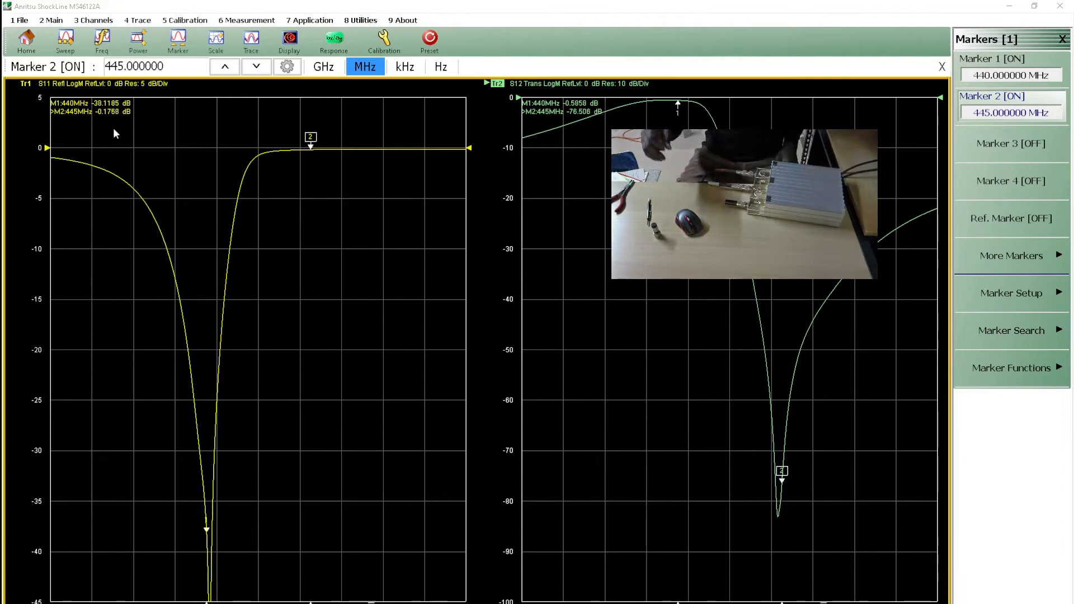
{"action": "mouse_move", "coordinate": [305, 281]}
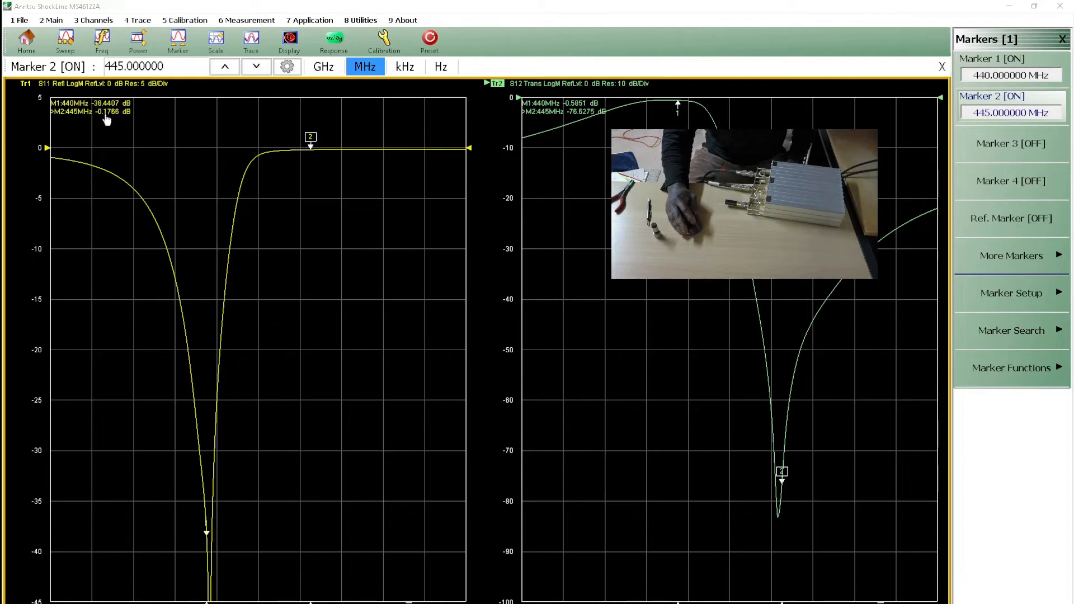
{"action": "mouse_move", "coordinate": [561, 293]}
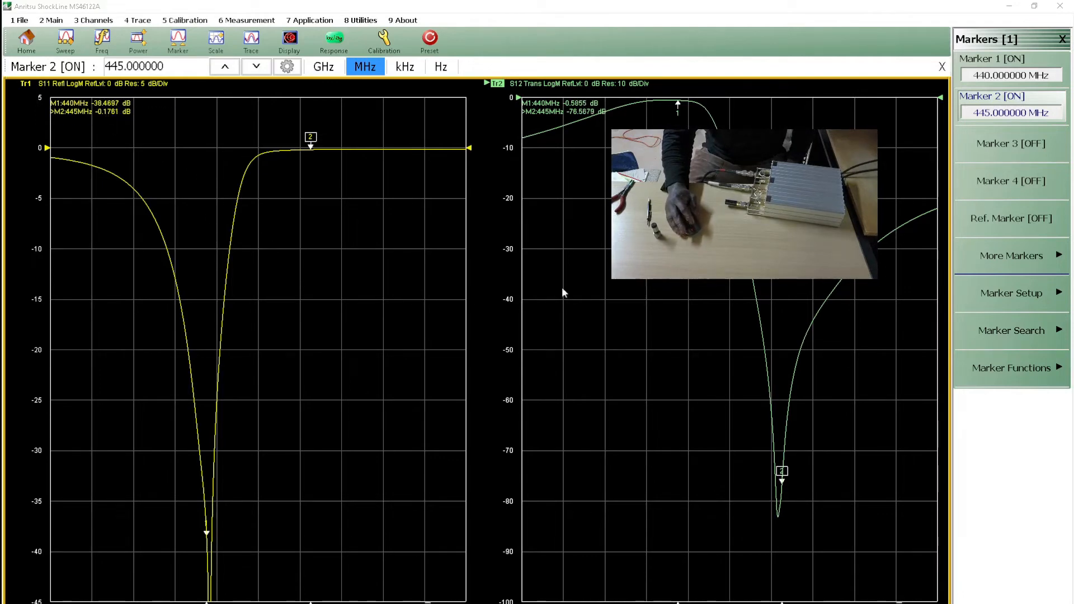
{"action": "mouse_move", "coordinate": [590, 211]}
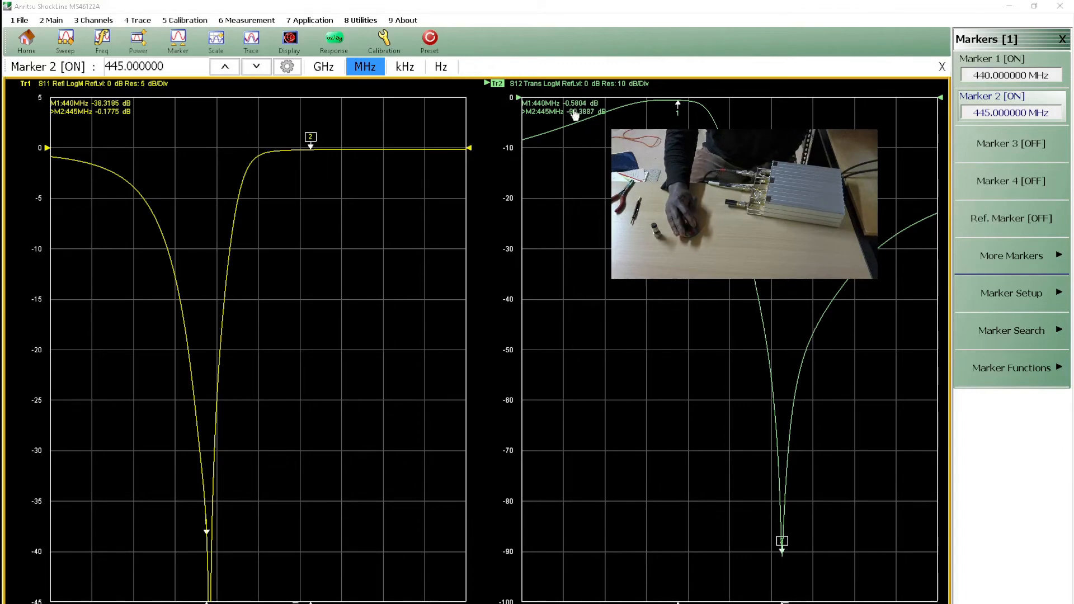
{"action": "mouse_move", "coordinate": [586, 209]}
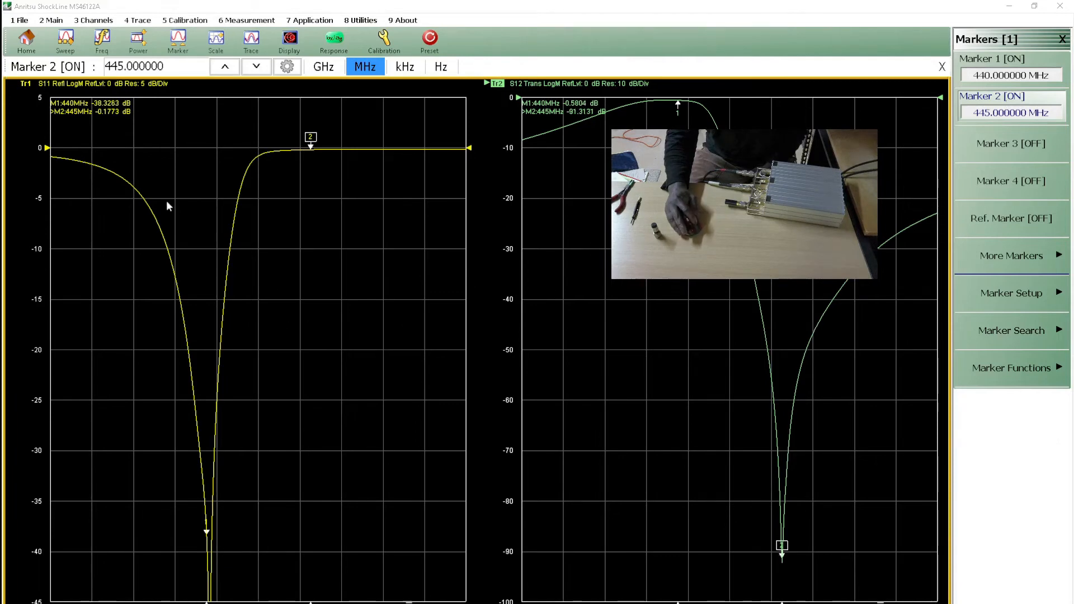
{"action": "mouse_move", "coordinate": [396, 317]}
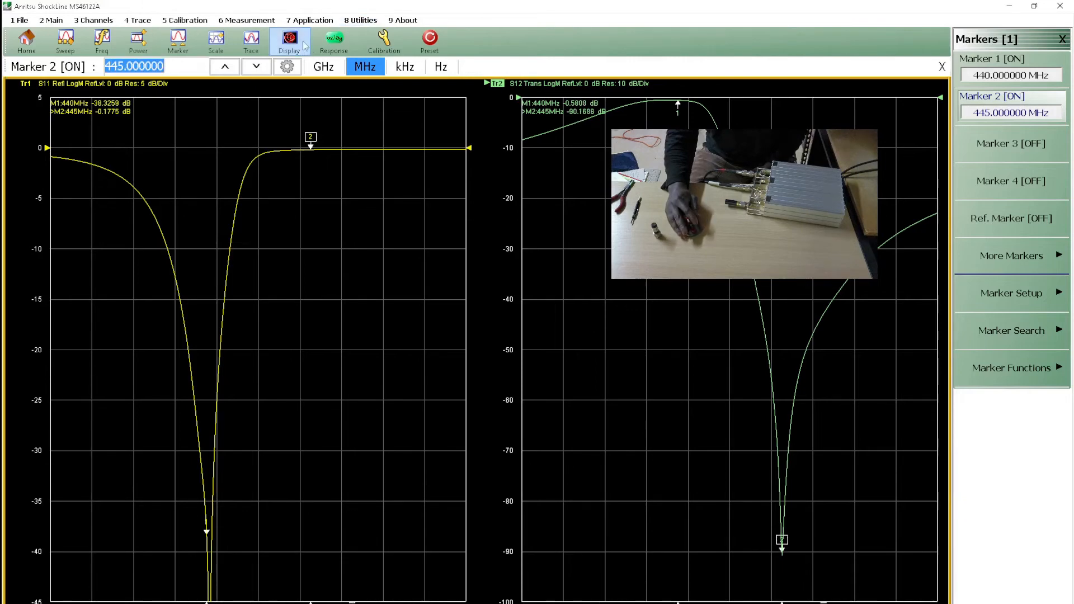
Step: Store the 440 MHz reflection trace Tr1 to memory and overlay it with live data
{"action": "left_click", "coordinate": [288, 41]}
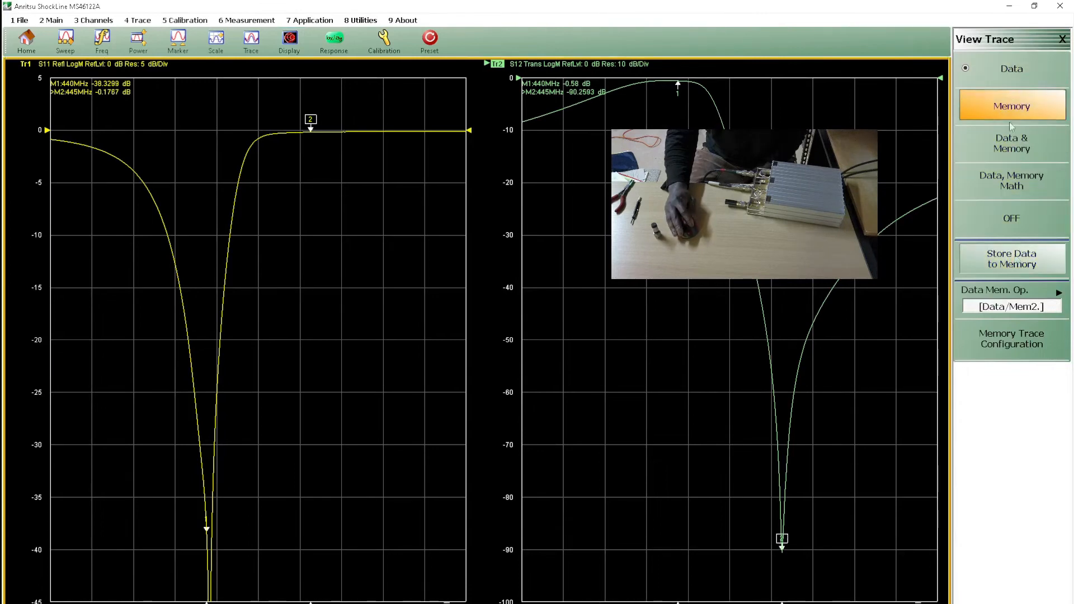
{"action": "left_click", "coordinate": [1010, 142]}
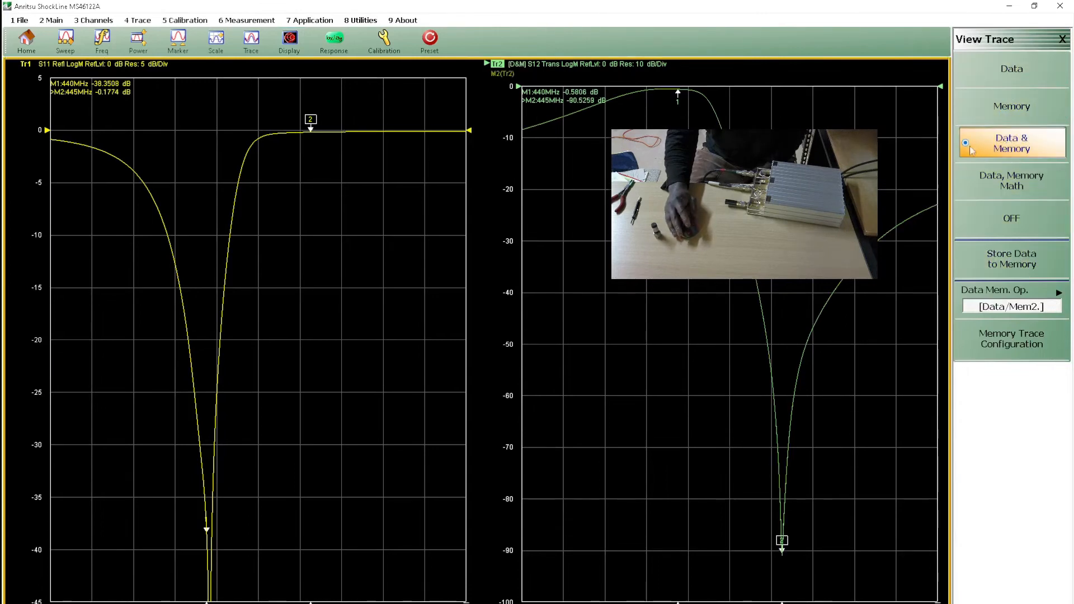
{"action": "left_click", "coordinate": [1010, 67]}
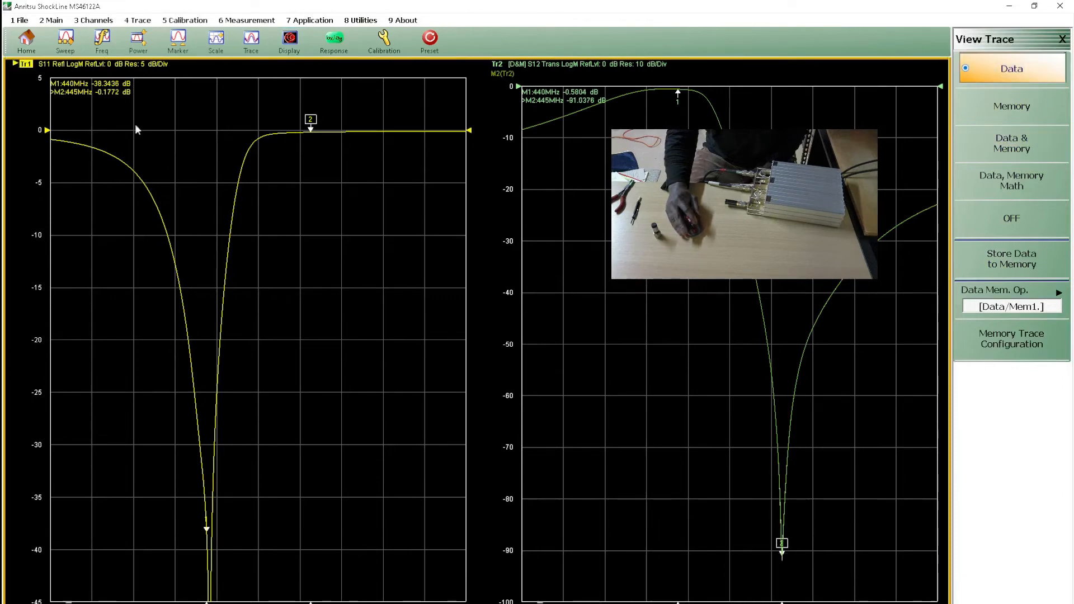
{"action": "left_click", "coordinate": [1010, 258]}
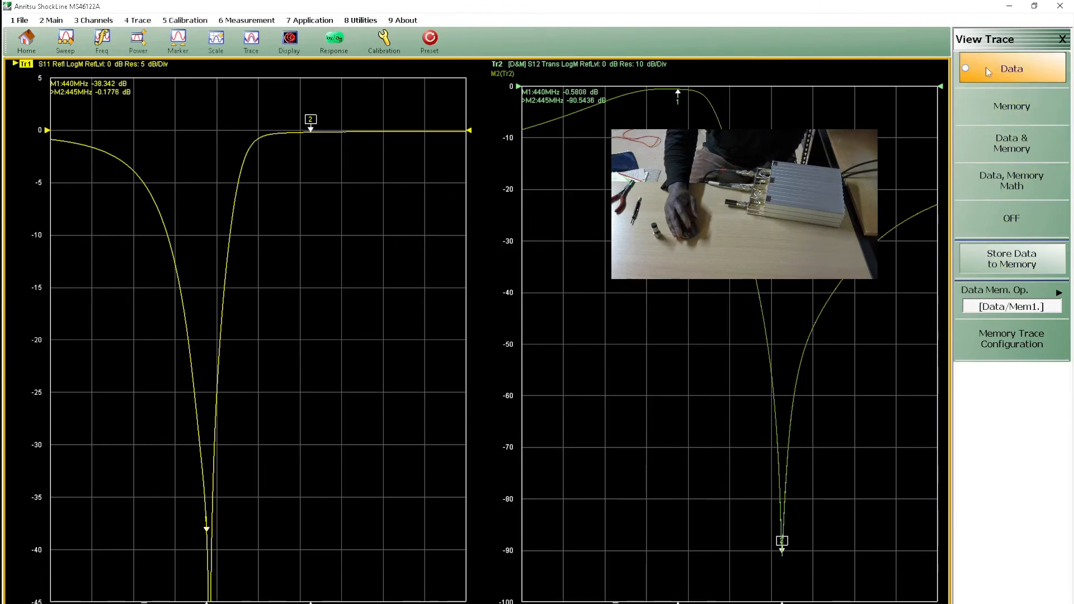
{"action": "left_click", "coordinate": [1011, 144]}
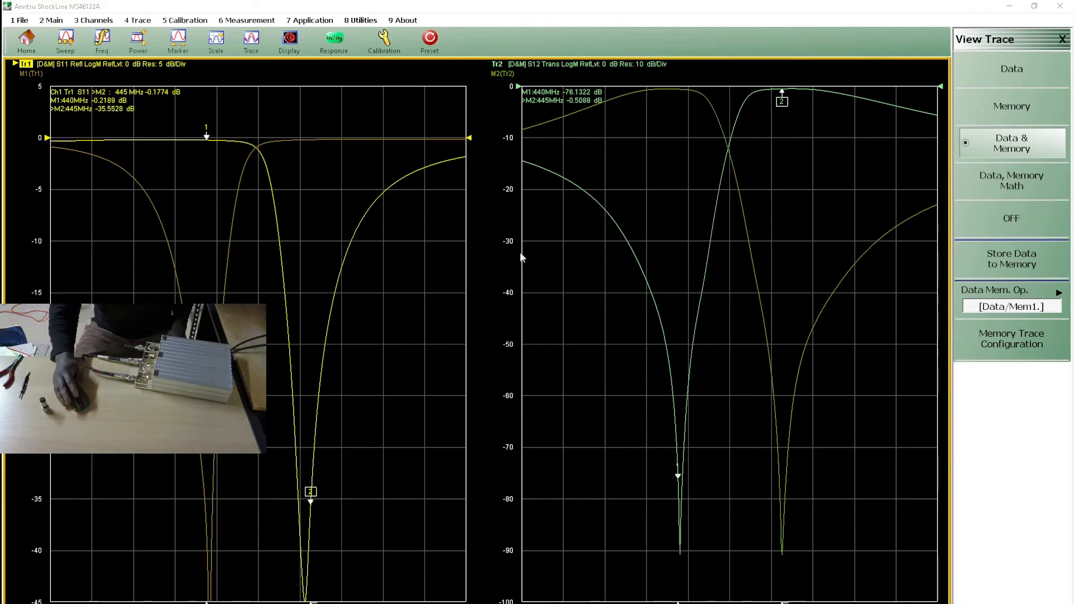
{"action": "mouse_move", "coordinate": [805, 168]}
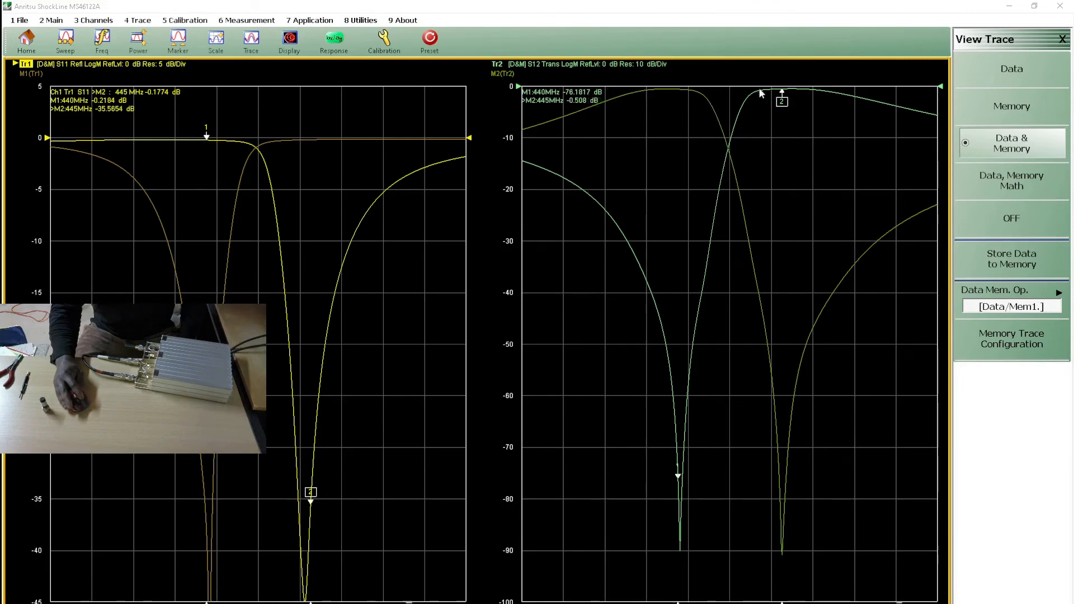
{"action": "mouse_move", "coordinate": [682, 460]}
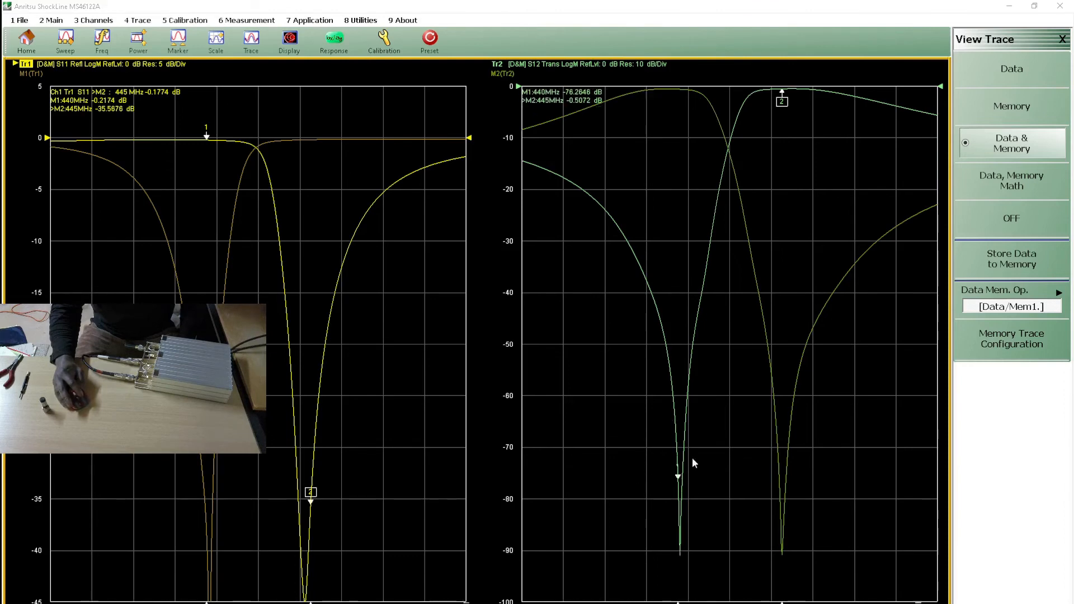
{"action": "mouse_move", "coordinate": [745, 444]}
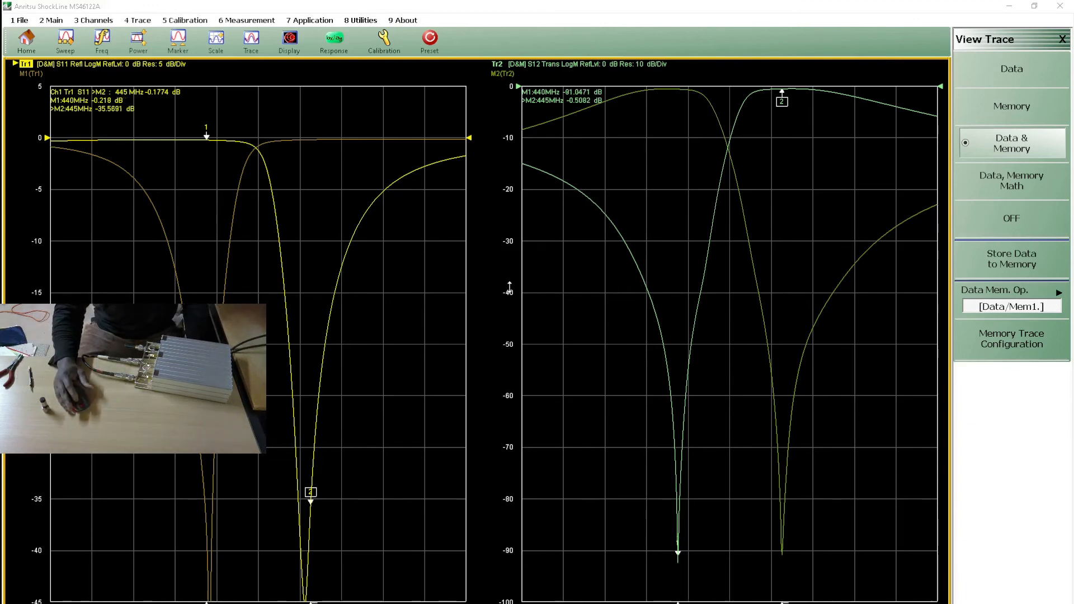
{"action": "mouse_move", "coordinate": [606, 129]}
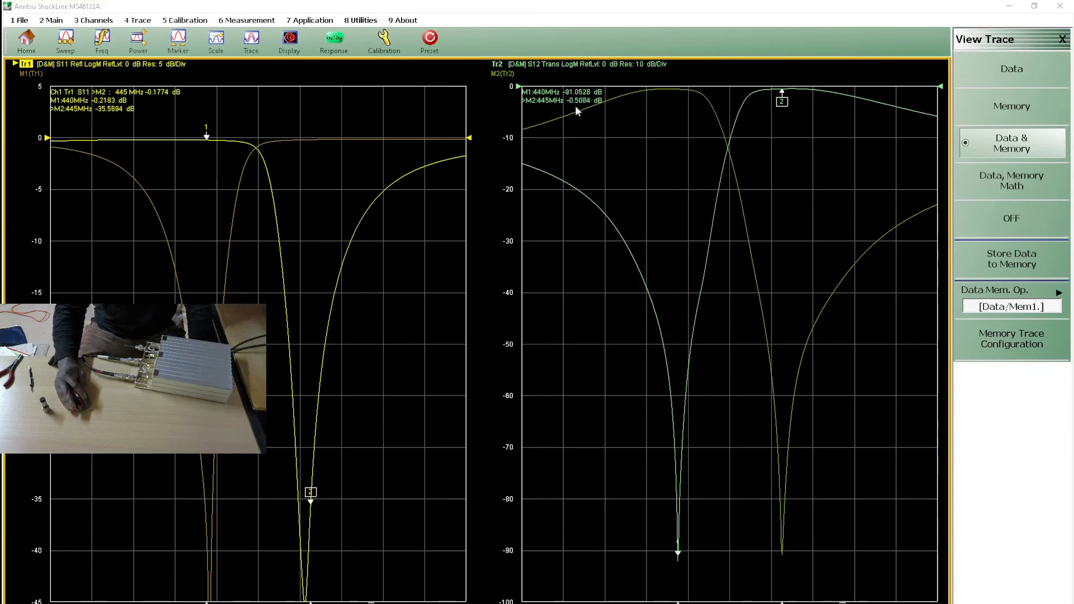
{"action": "mouse_move", "coordinate": [629, 192]}
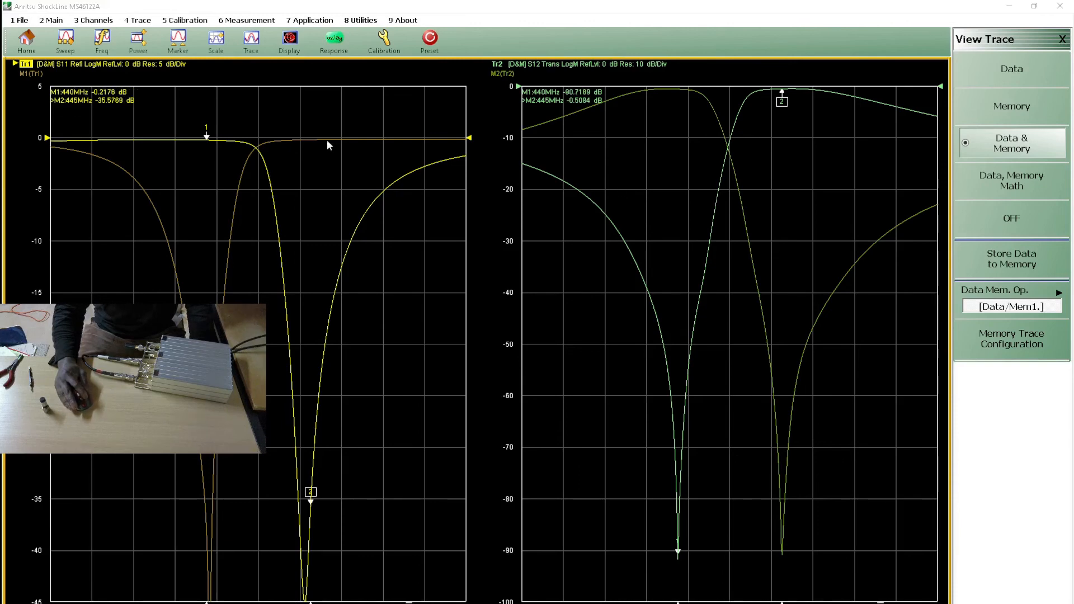
{"action": "mouse_move", "coordinate": [164, 108]}
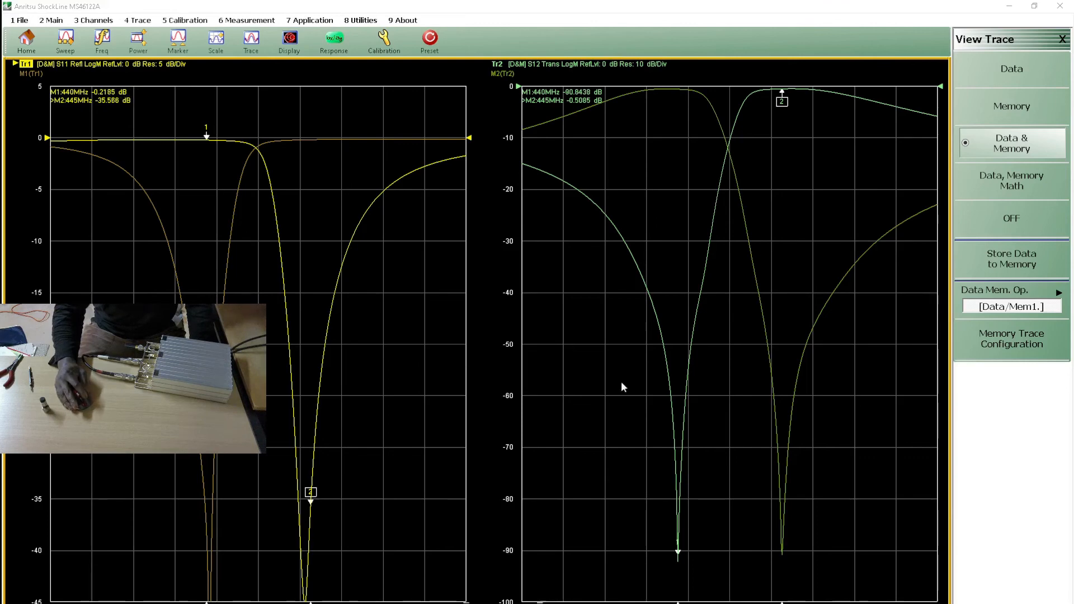
{"action": "mouse_move", "coordinate": [799, 333]}
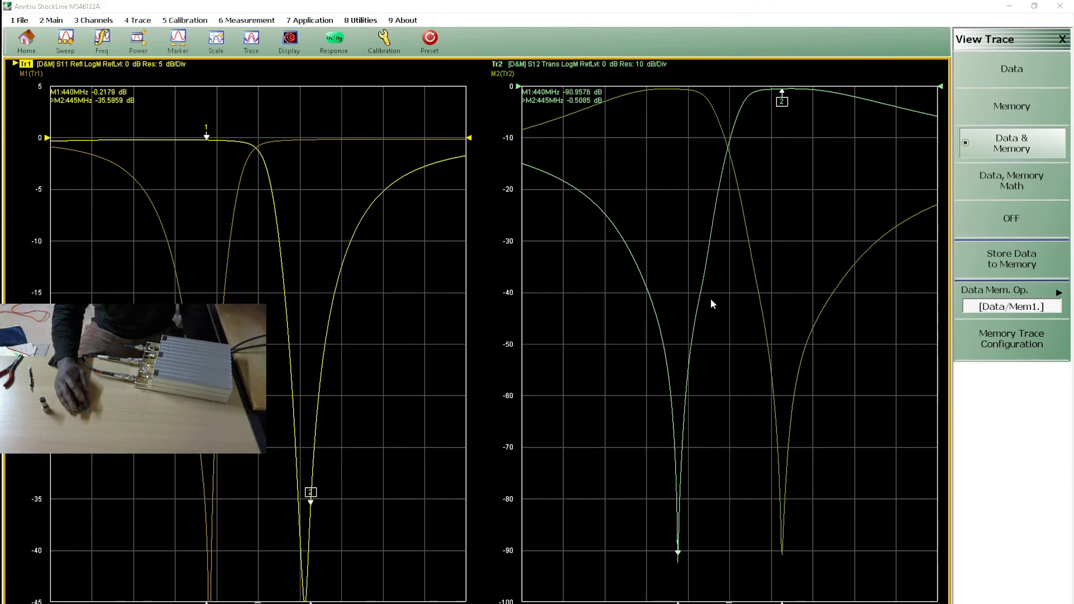
{"action": "mouse_move", "coordinate": [541, 137]}
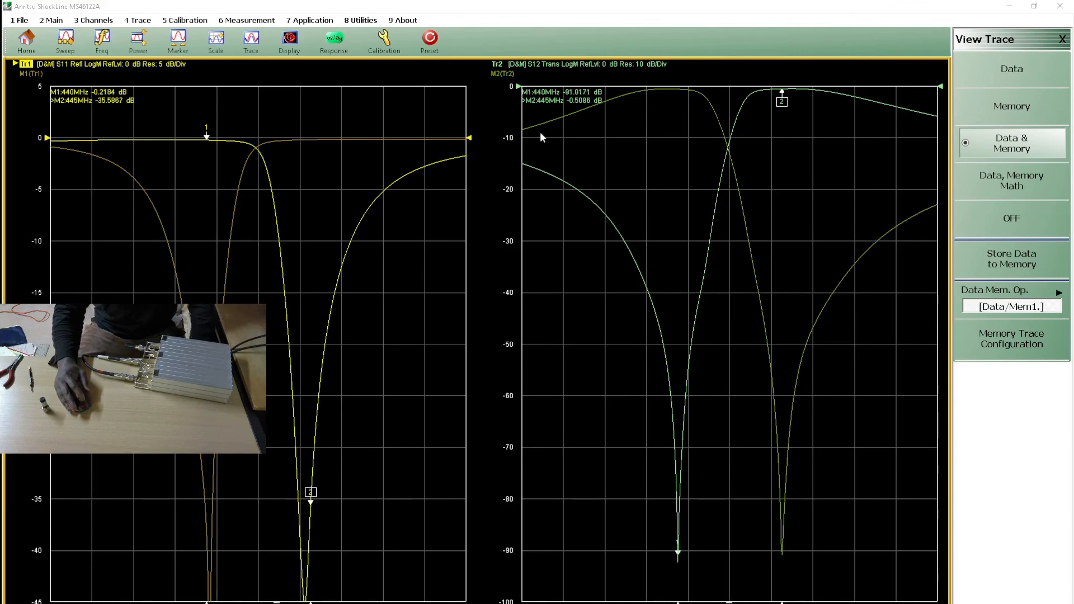
{"action": "mouse_move", "coordinate": [762, 551]}
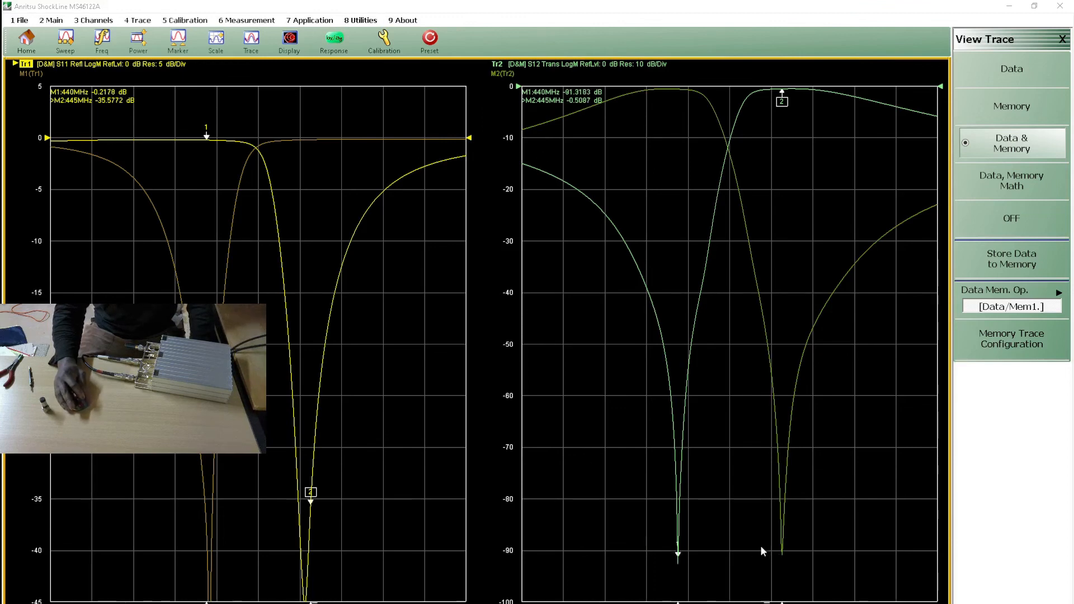